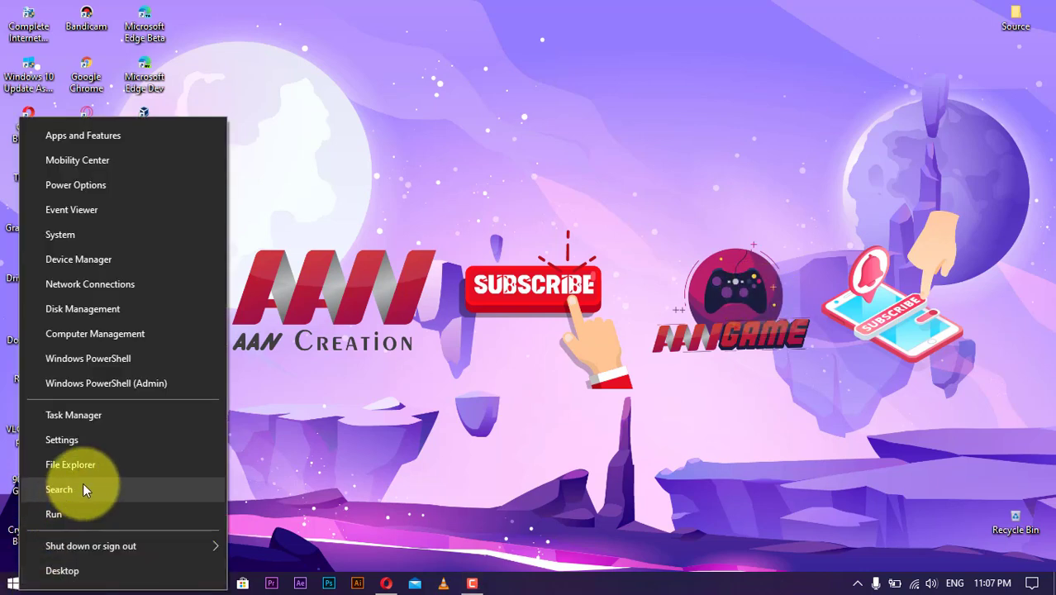
- Turn Nearby sharing on in Settings > System > Shared experiences, sharing with everyone nearby
left_click(61, 440)
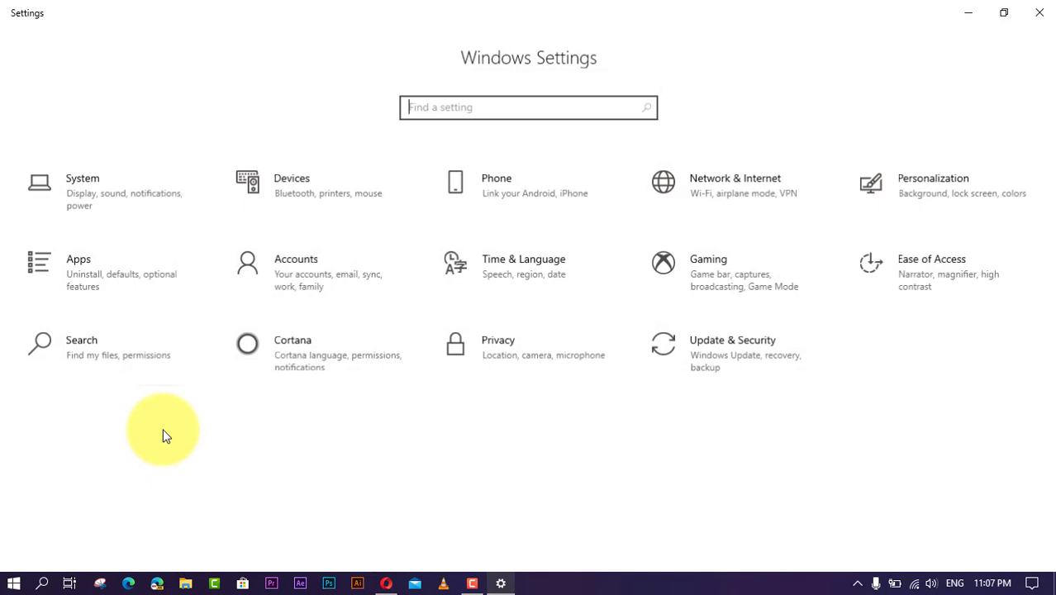
left_click(82, 190)
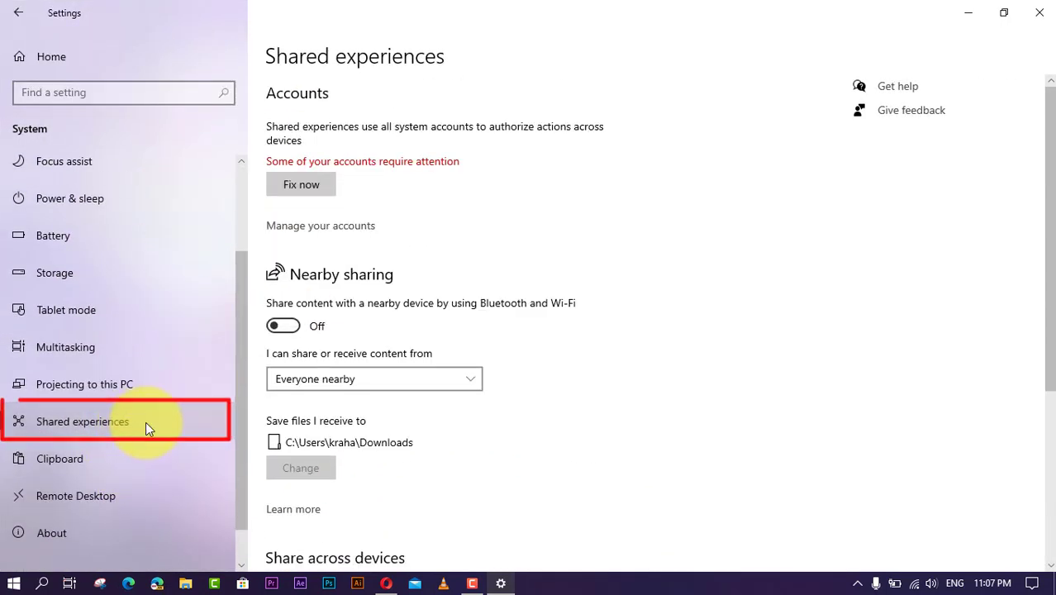
left_click(285, 324)
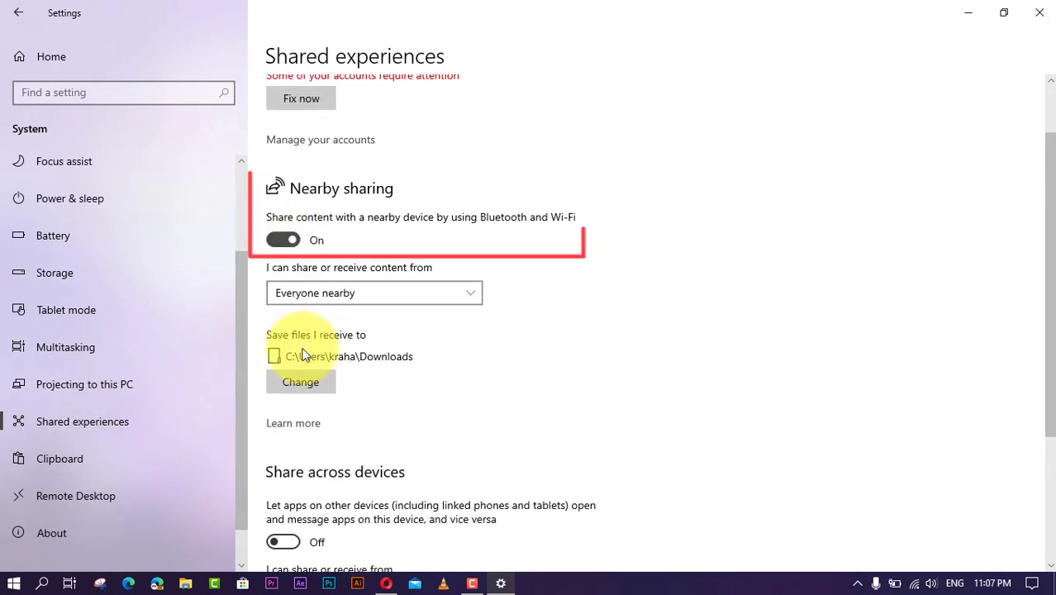
- Change the received-files save location, browsing the folder picker into Local Disk (C:)
left_click(301, 382)
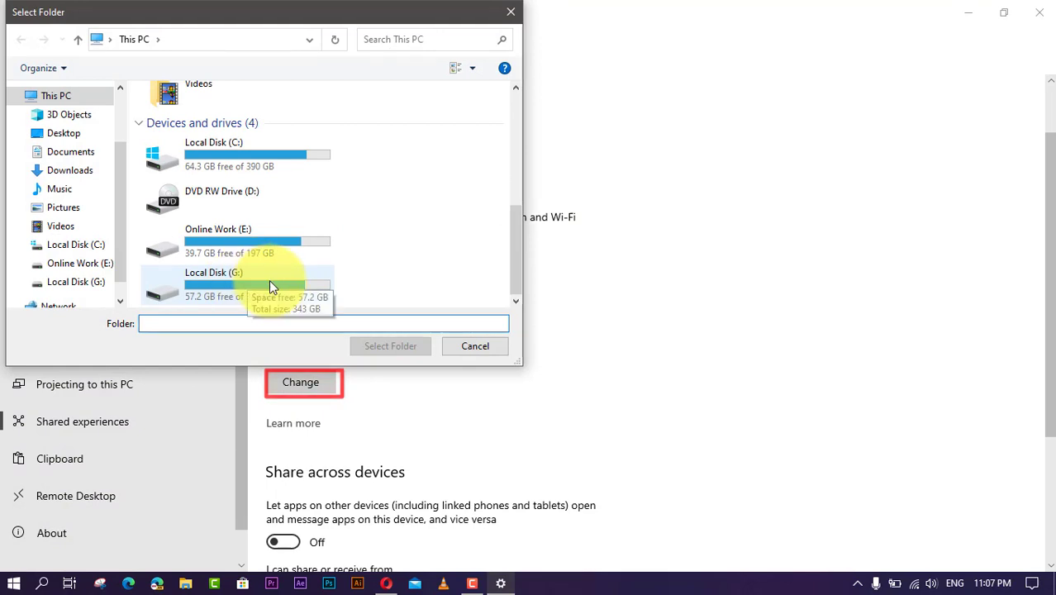
double_click(213, 153)
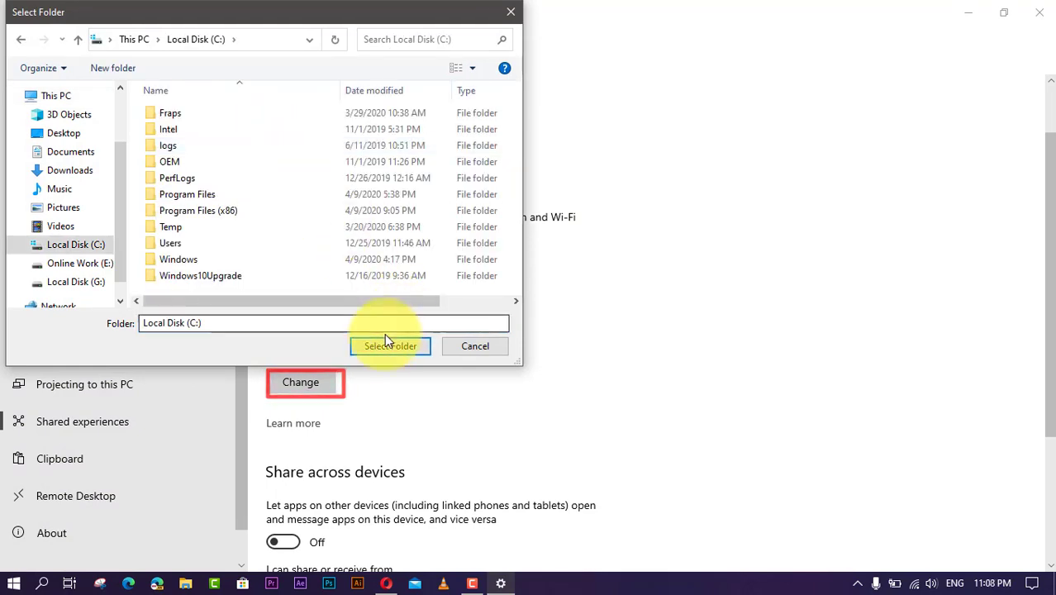